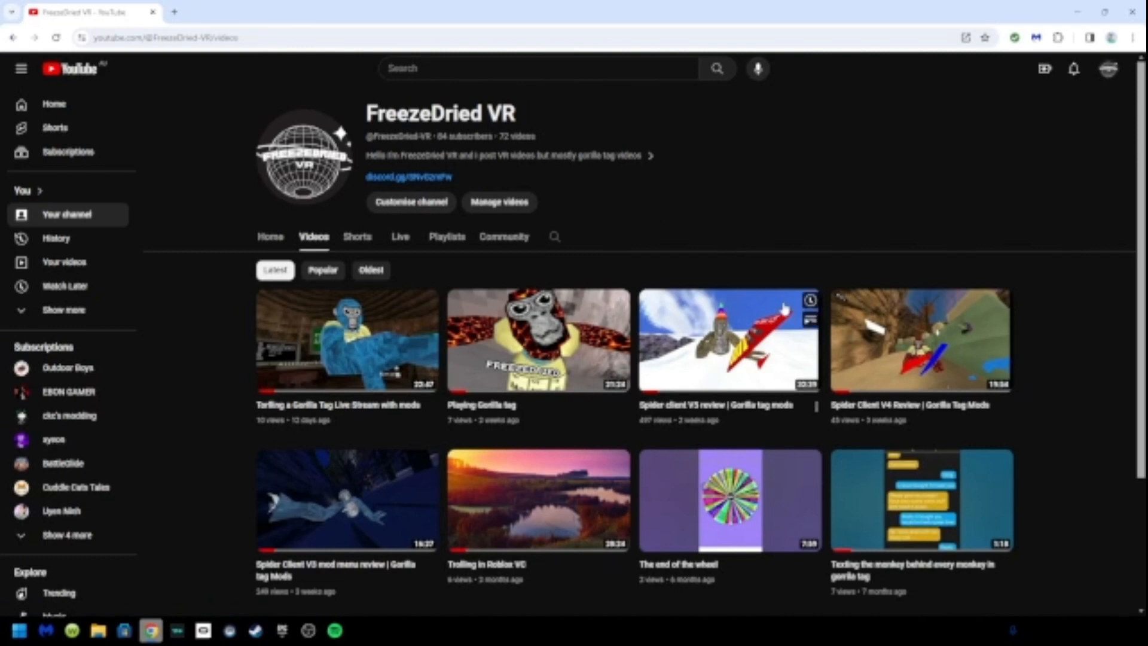
mouse_move(820, 415)
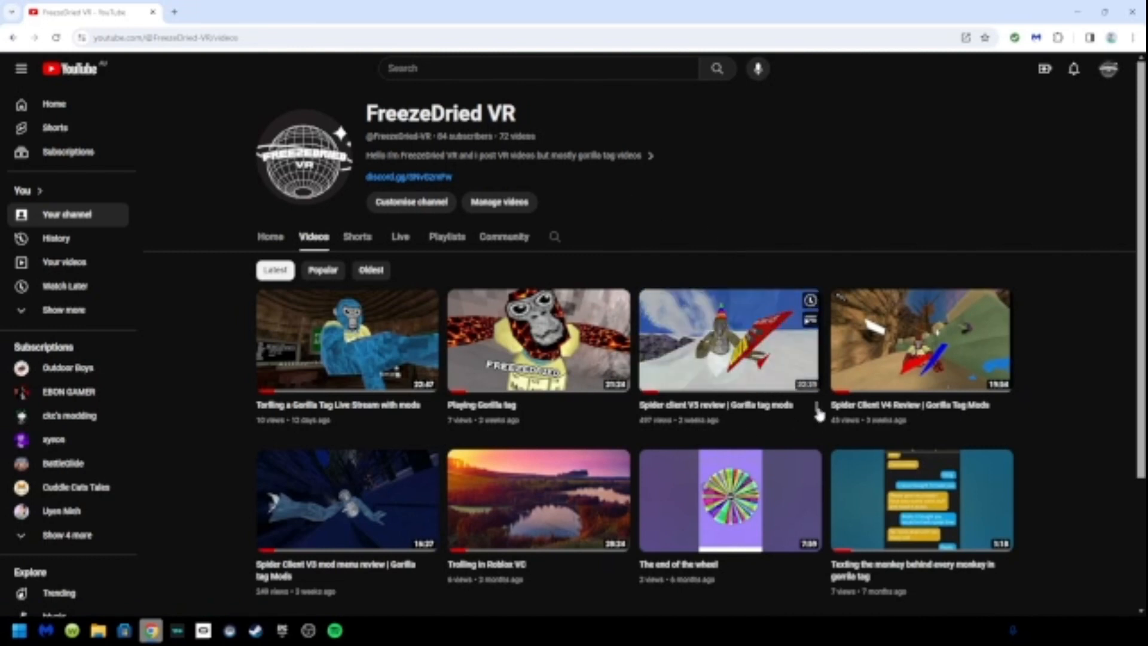
Open FreezeDried VR's Spider client V5 review video and view its comments.
click(817, 408)
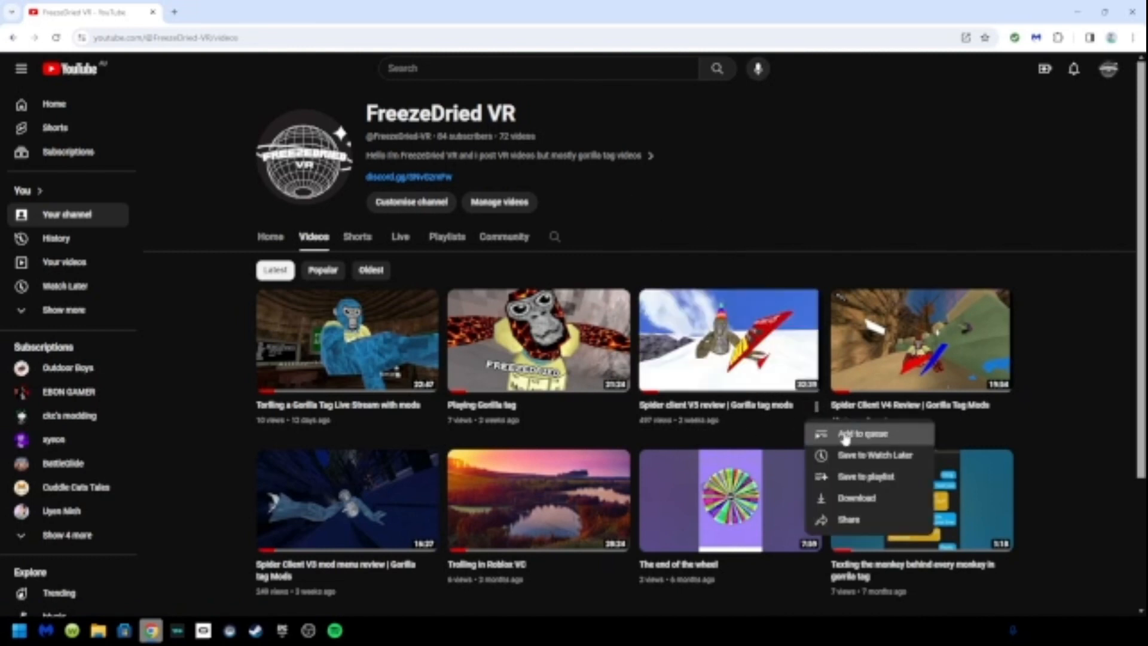
click(729, 339)
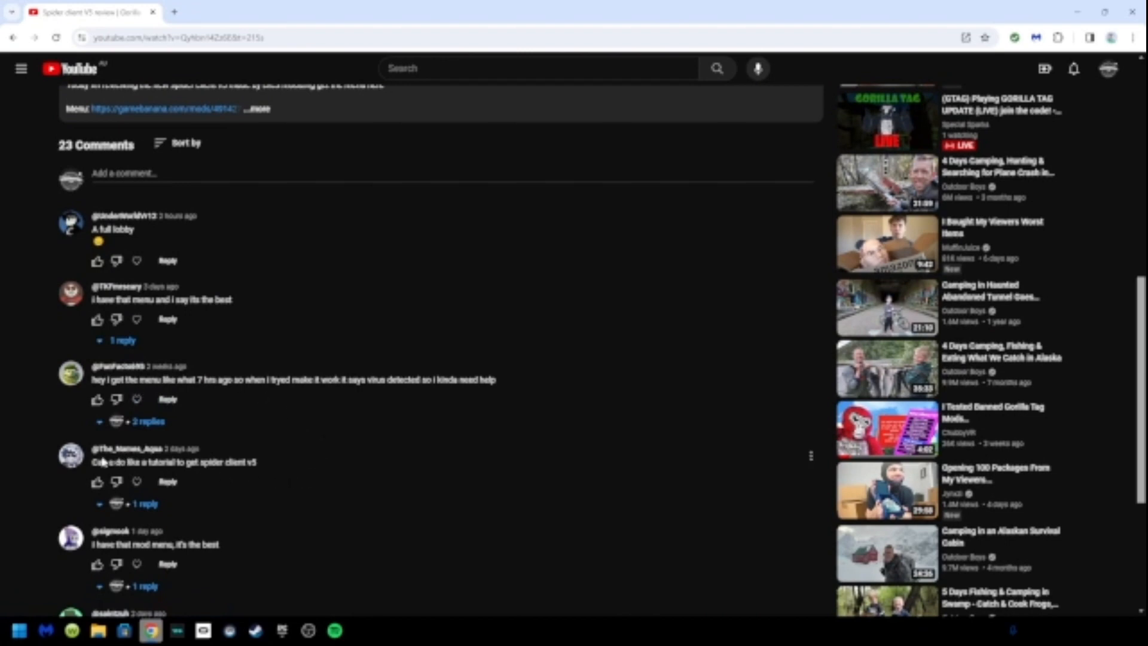
mouse_move(167, 482)
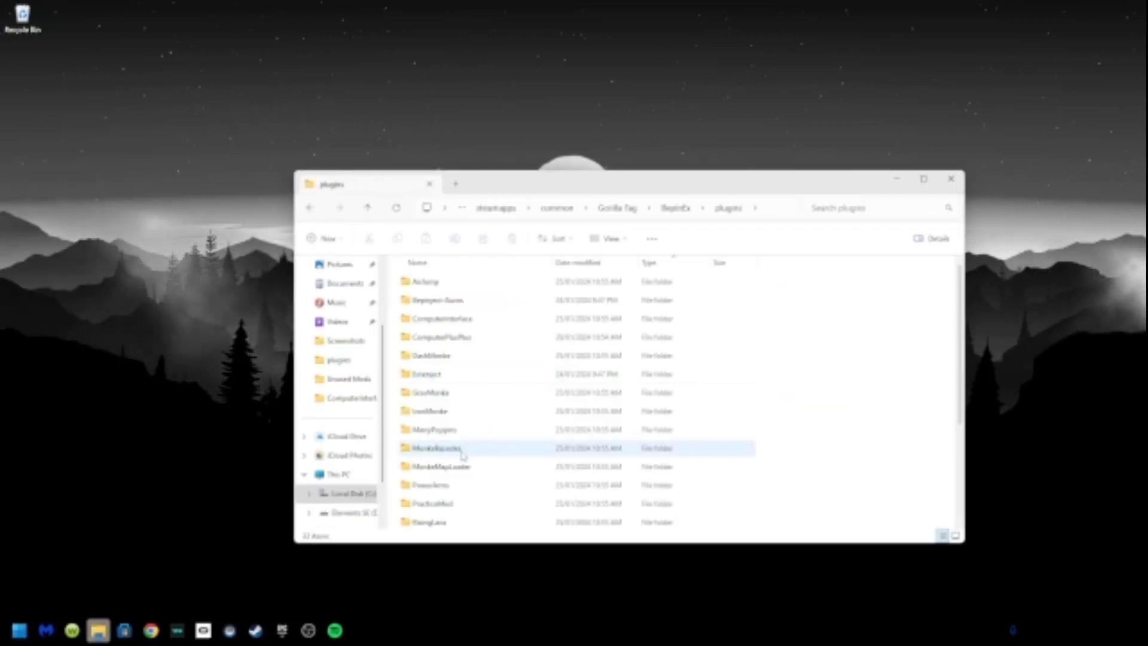
Drag Spider_Client_V5.dll from the plugins folder to the desktop and dismiss Webroot's alert.
scroll(down, 3)
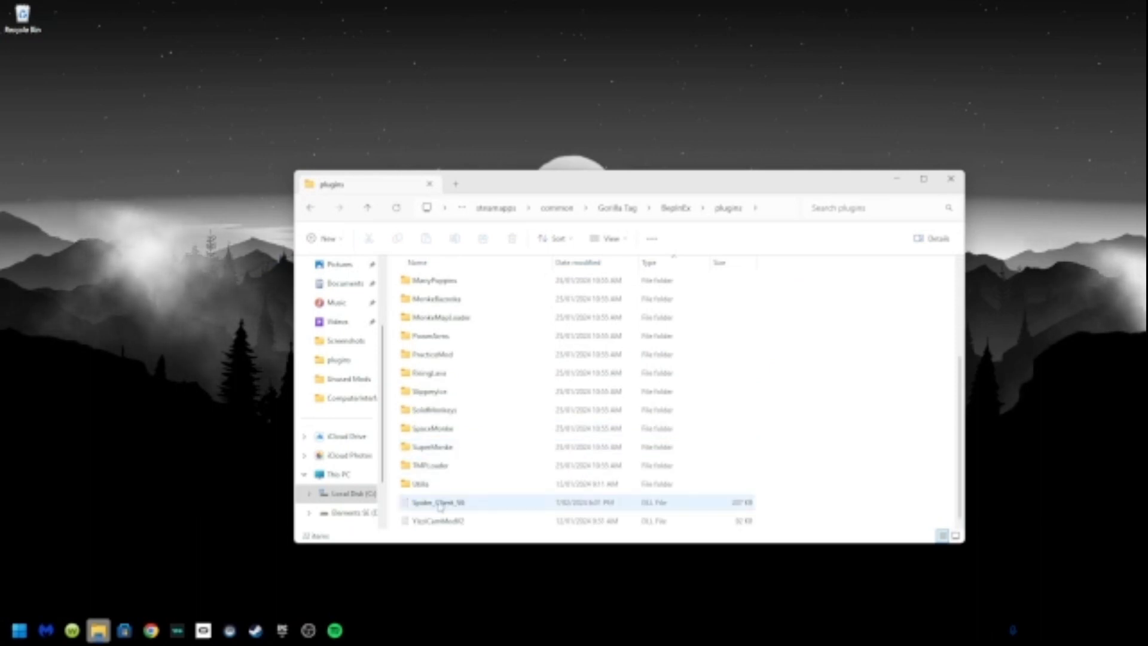
drag(437, 502, 140, 161)
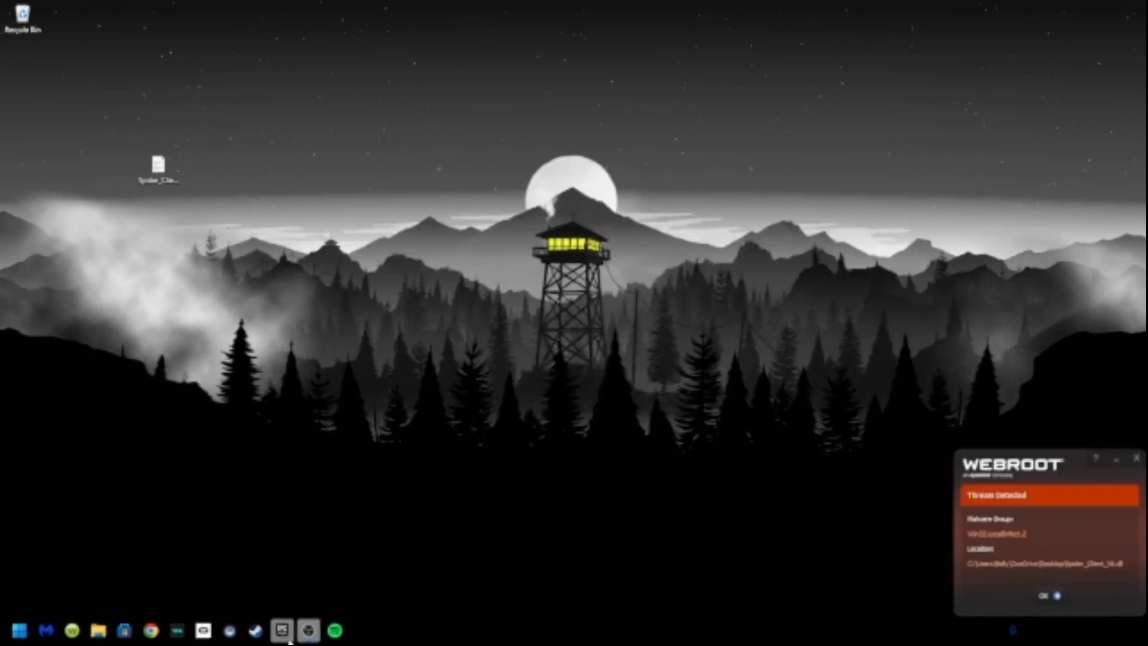
click(1043, 596)
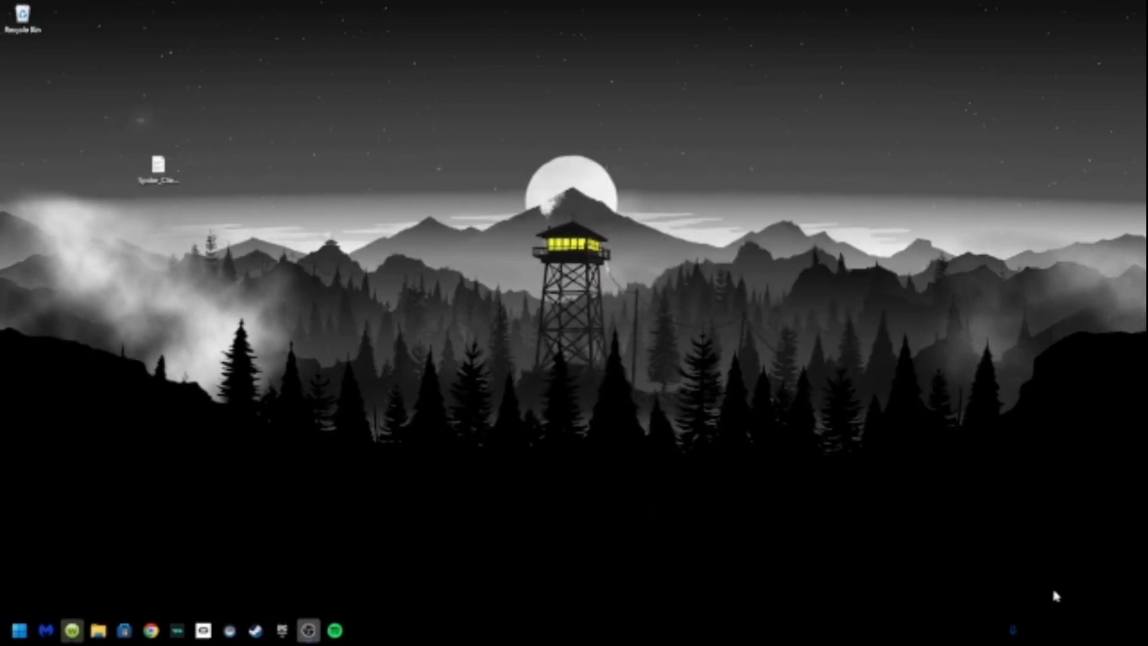
mouse_move(697, 400)
text(webroot)
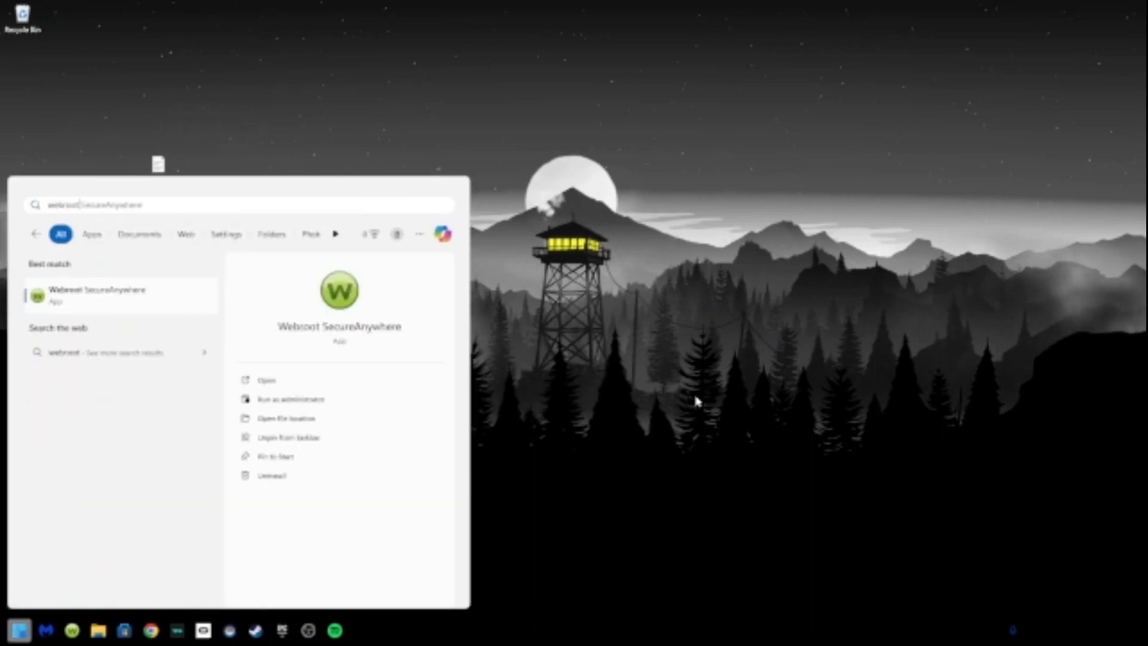
Disable Webroot's Realtime Shield, Web Shield and Firewall, confirming the CAPTCHA, then close Webroot.
click(98, 294)
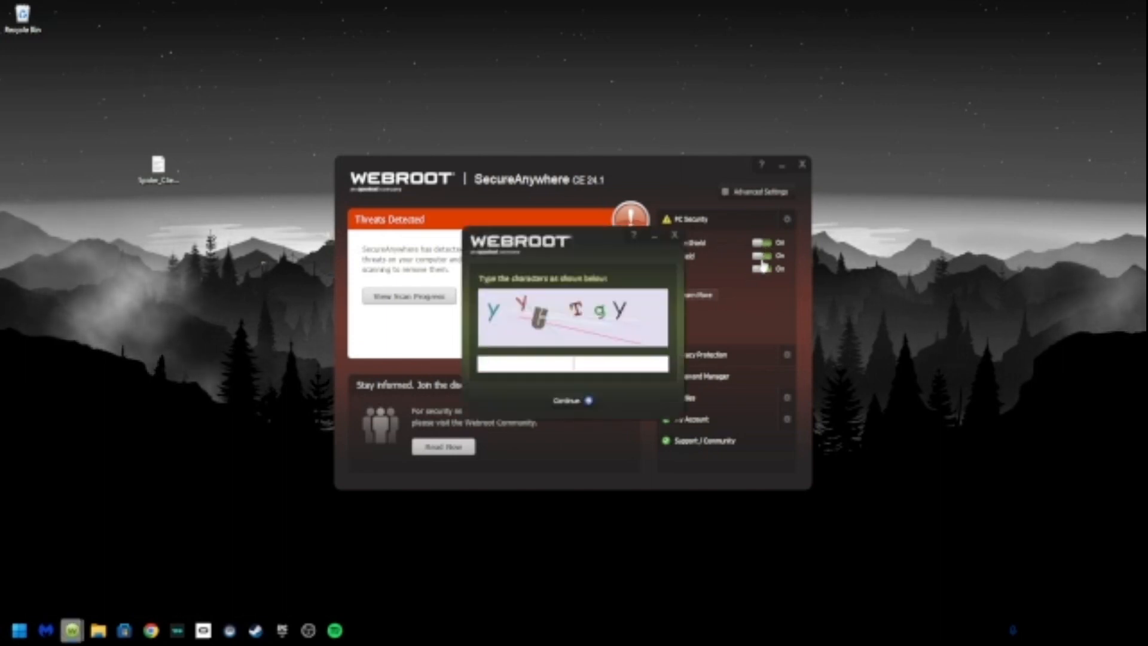
text(yt)
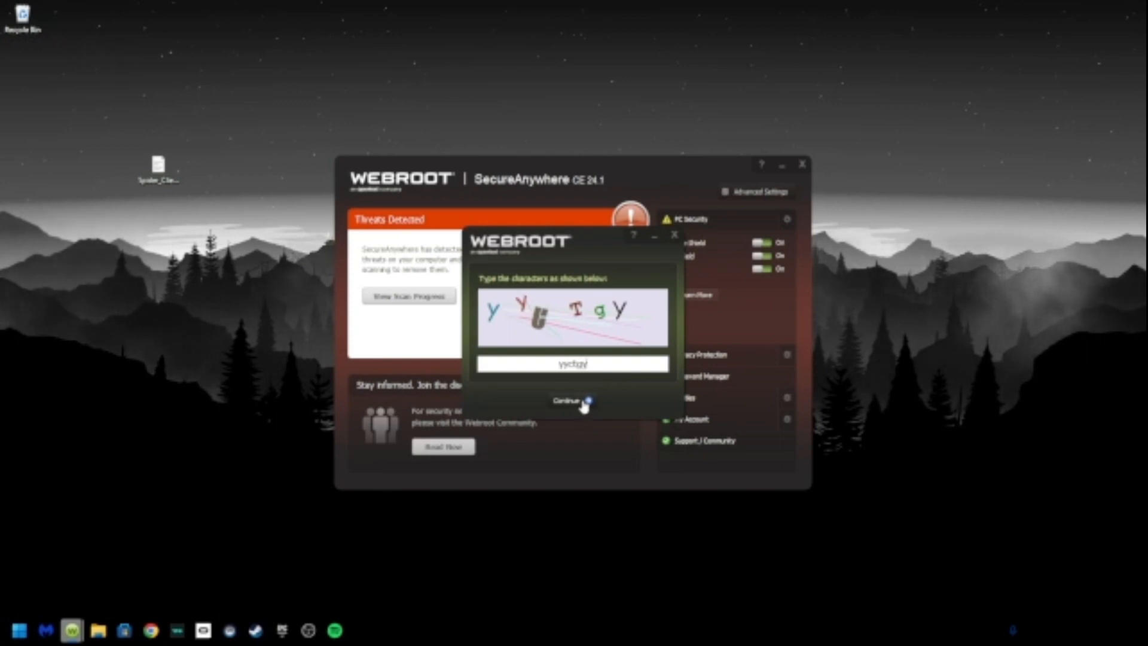
click(571, 400)
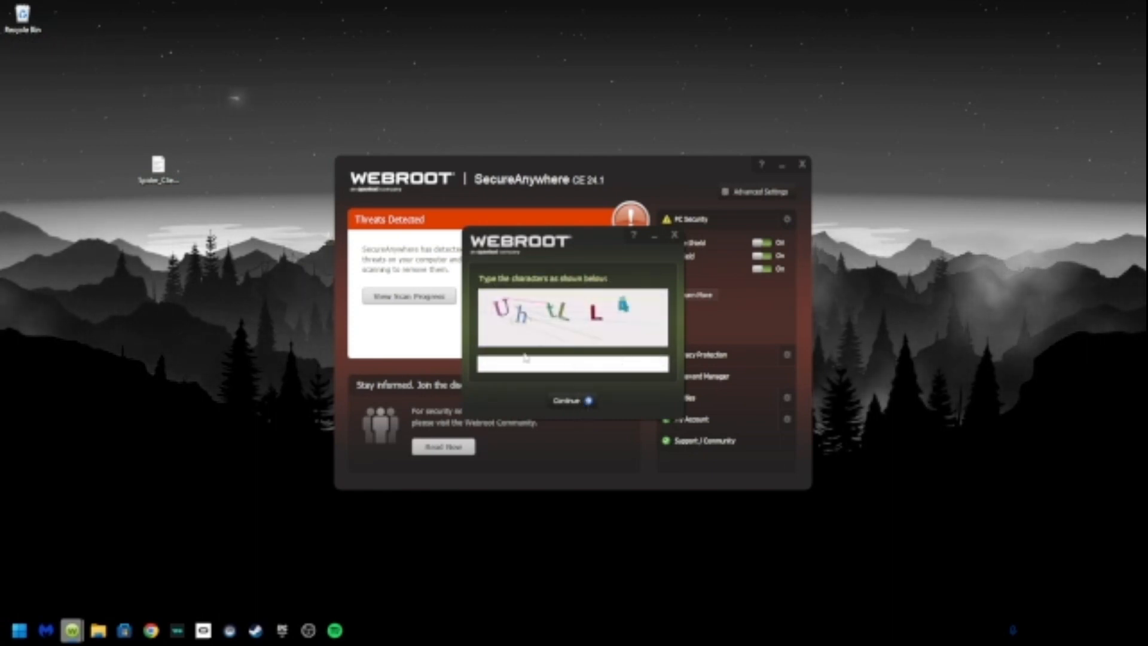
text(uhl)
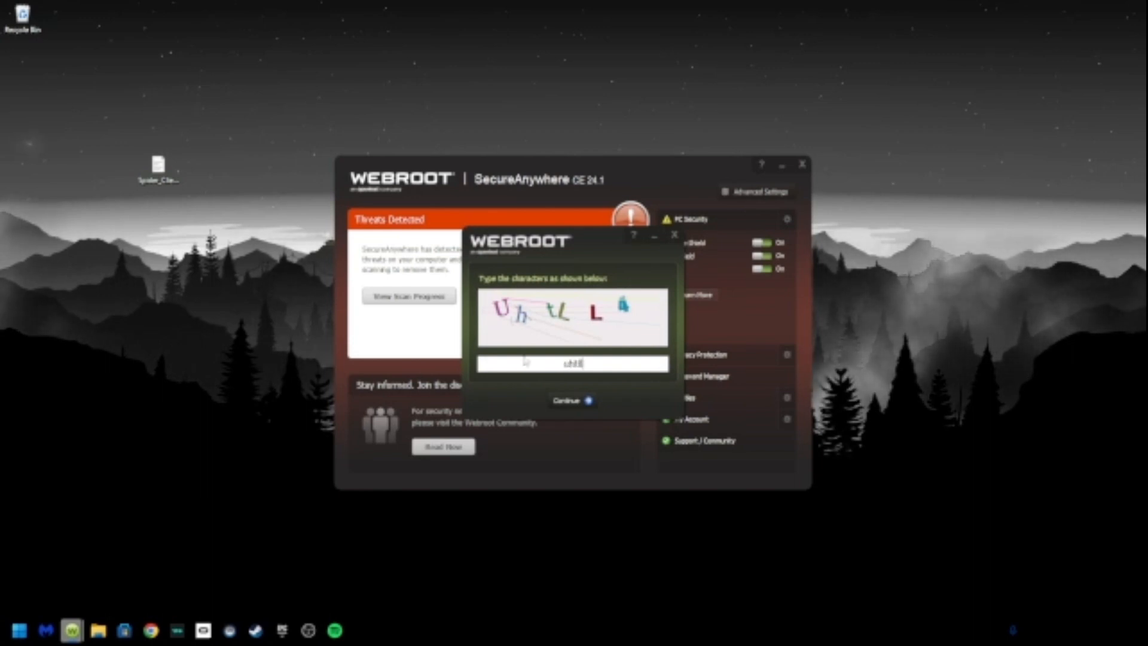
click(573, 400)
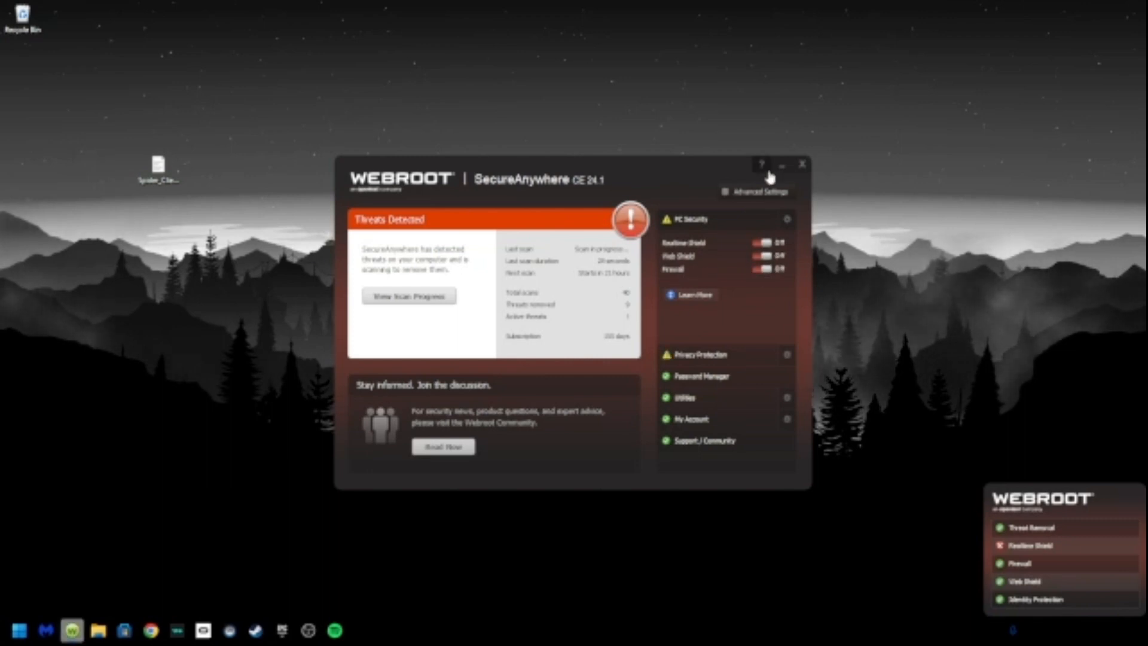
click(781, 164)
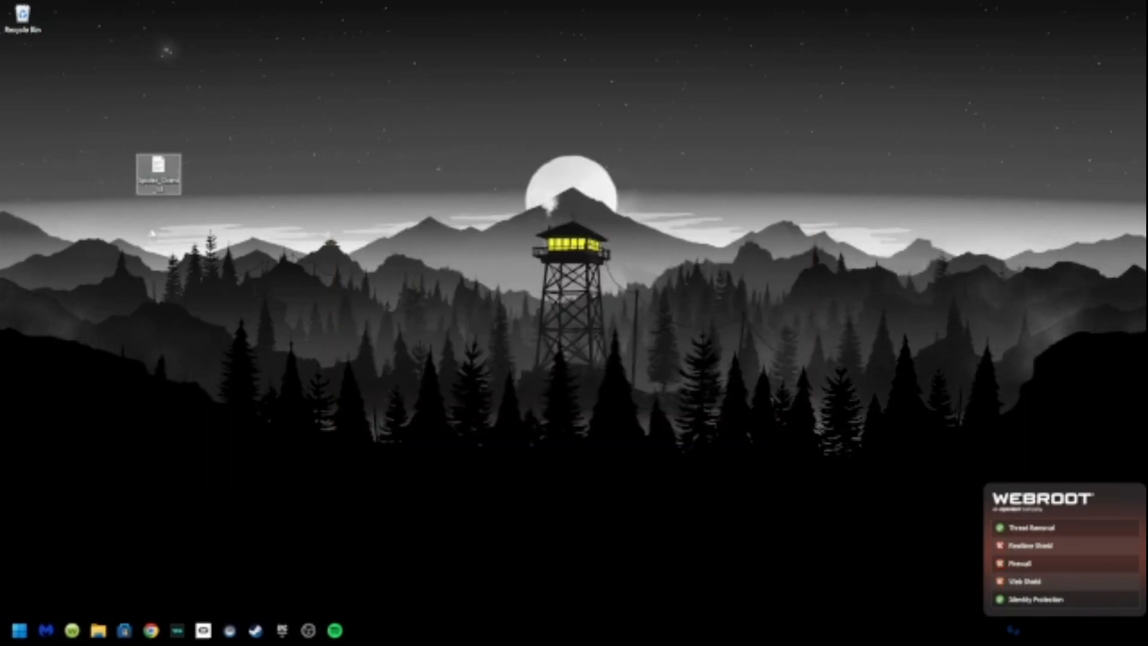
right_click(157, 174)
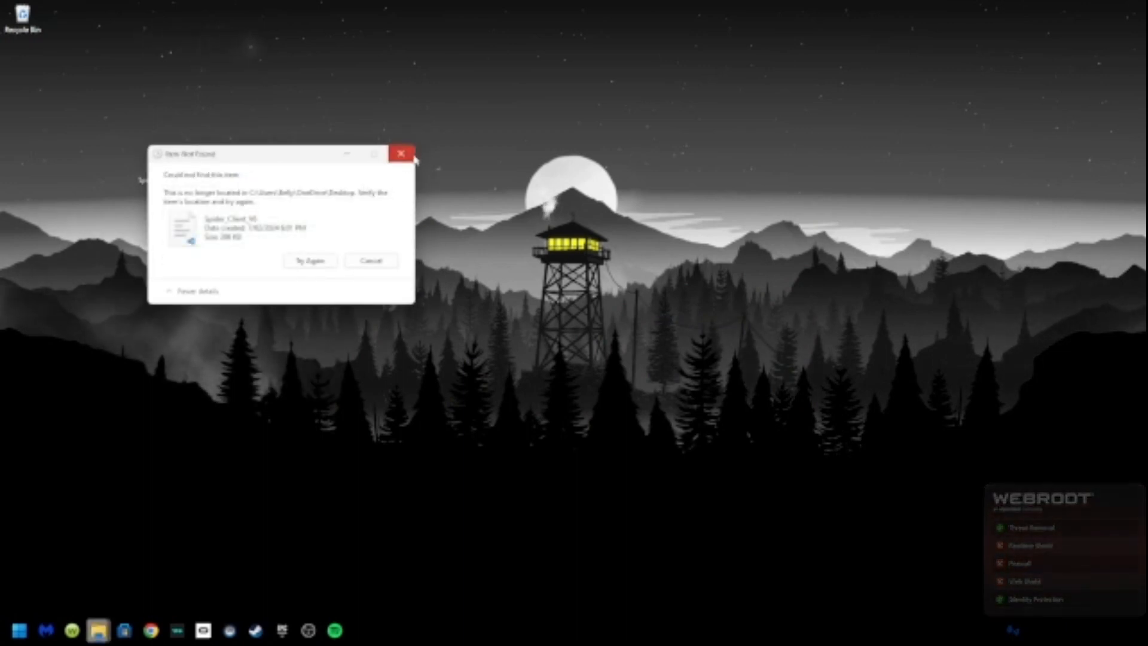
click(401, 153)
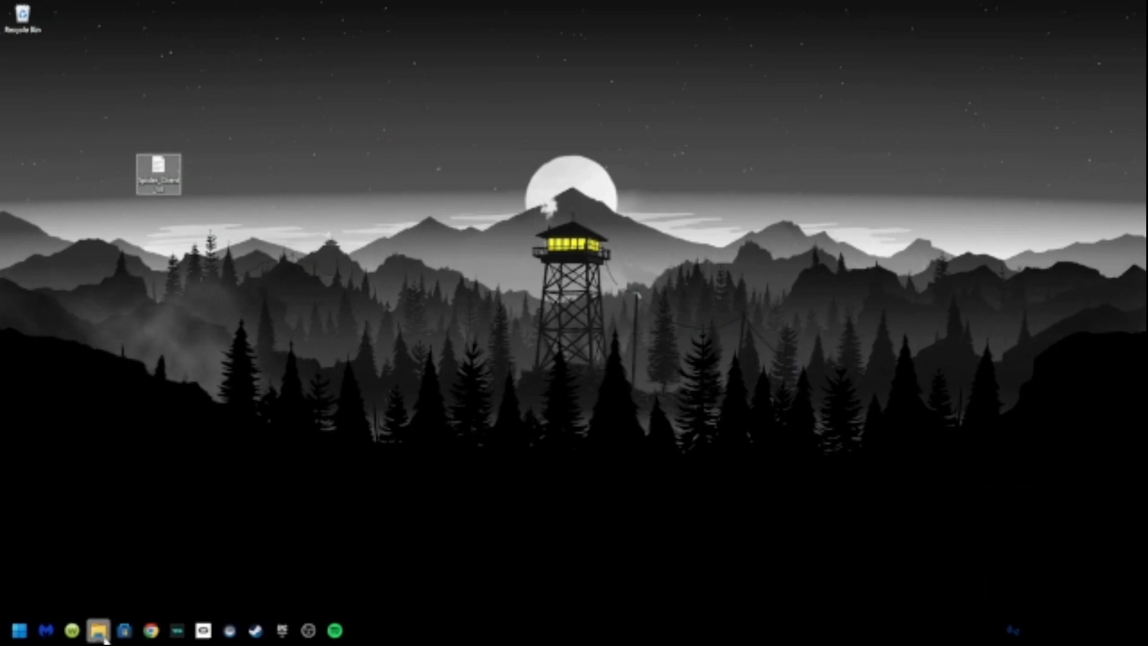
click(98, 630)
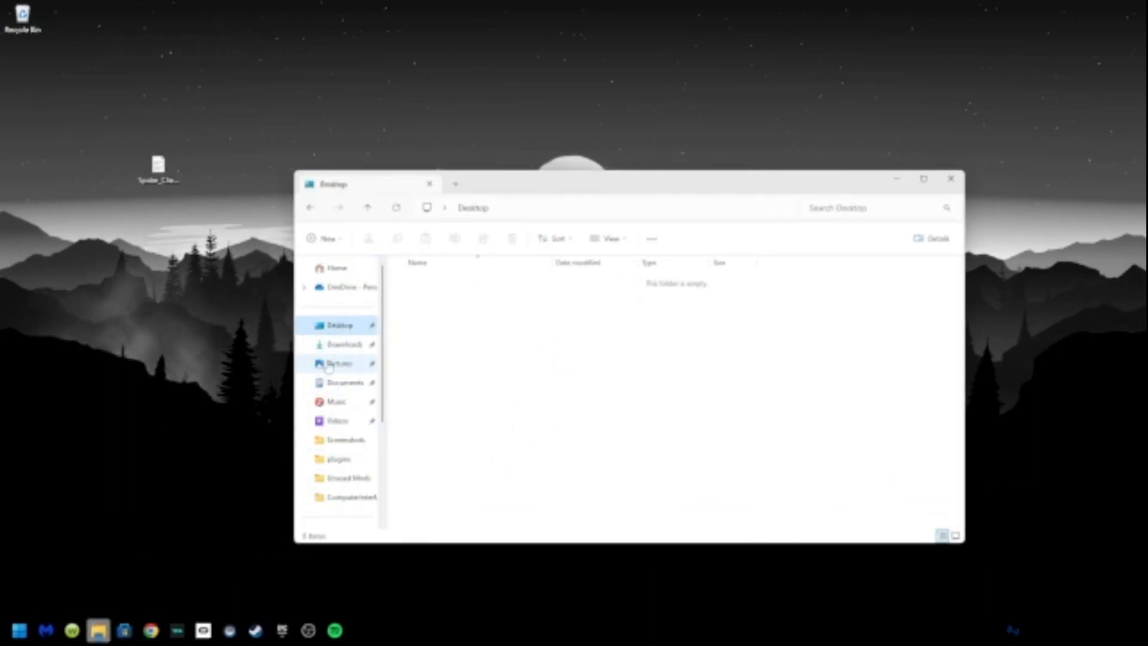
click(344, 345)
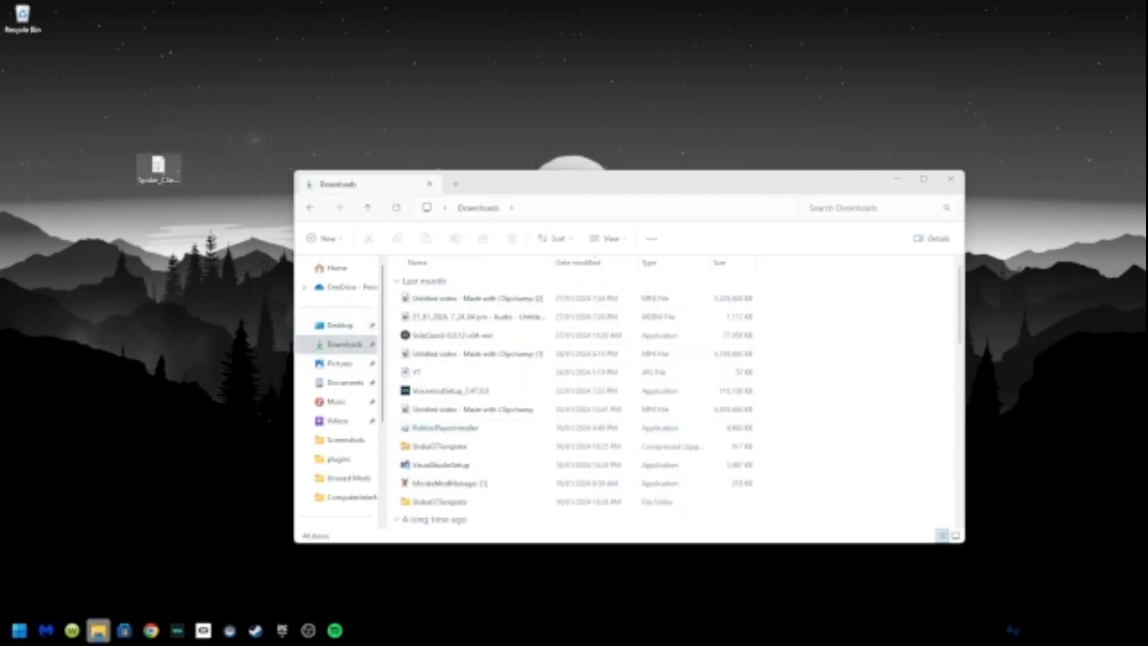
double_click(158, 165)
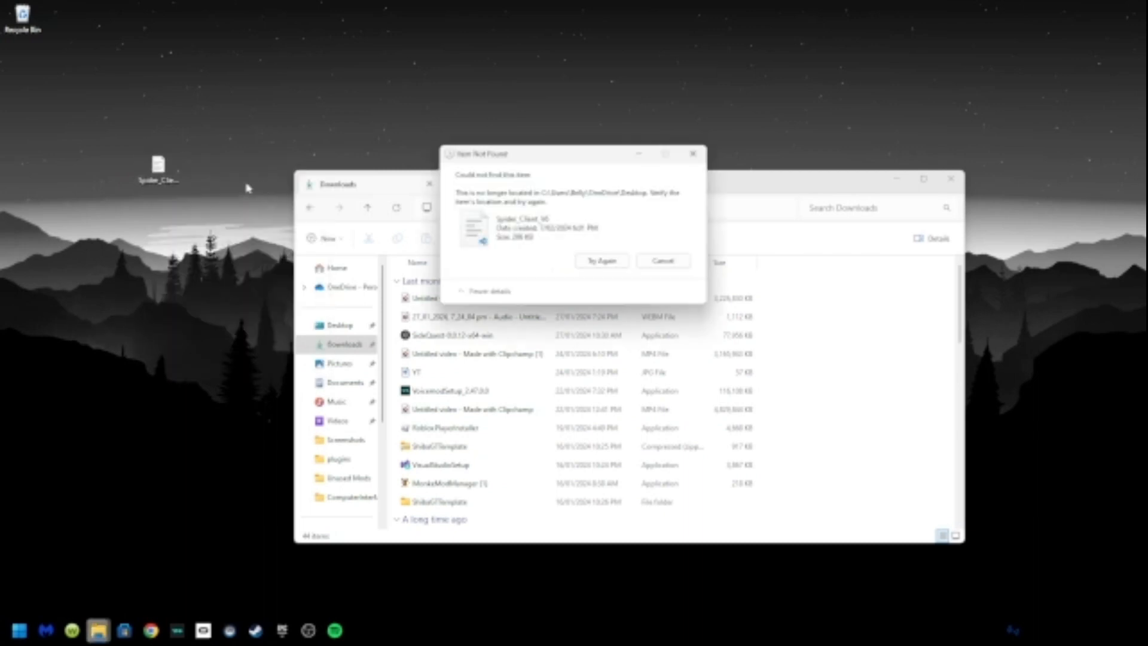
click(662, 261)
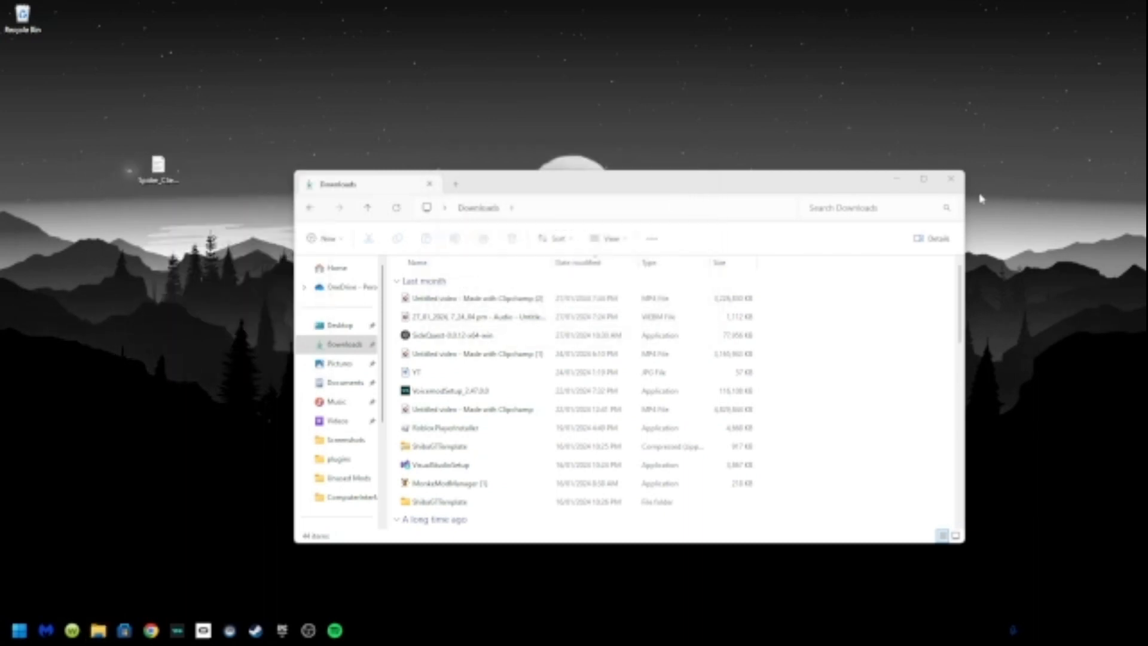
click(951, 179)
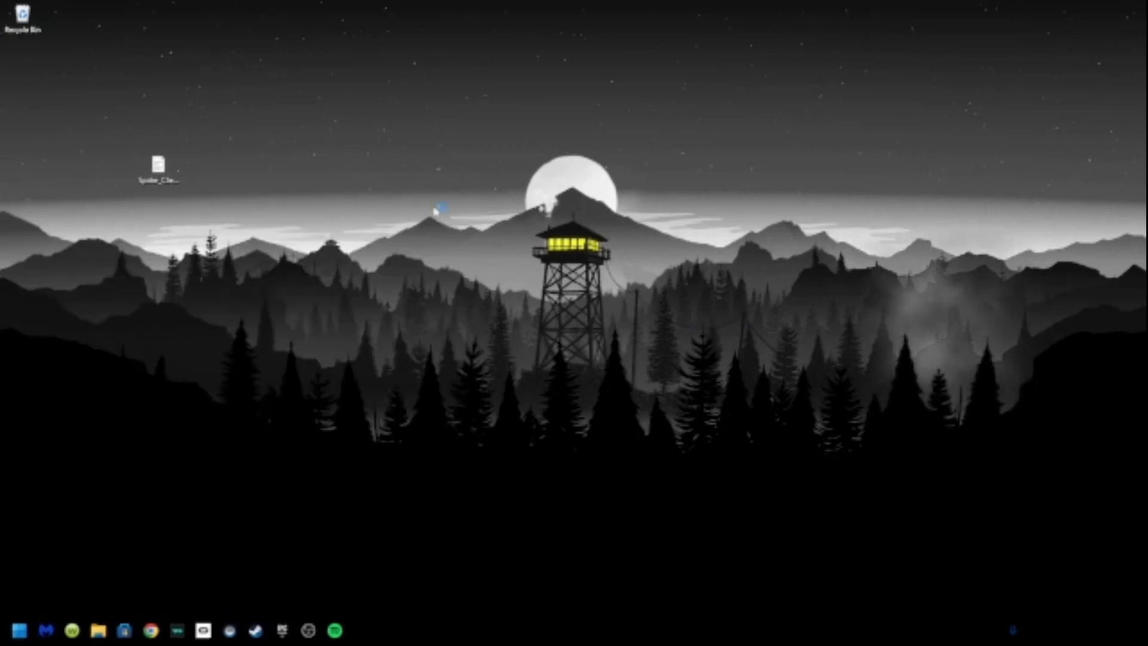
Open Discord and select the Gorilla tag modders V2 server.
click(359, 629)
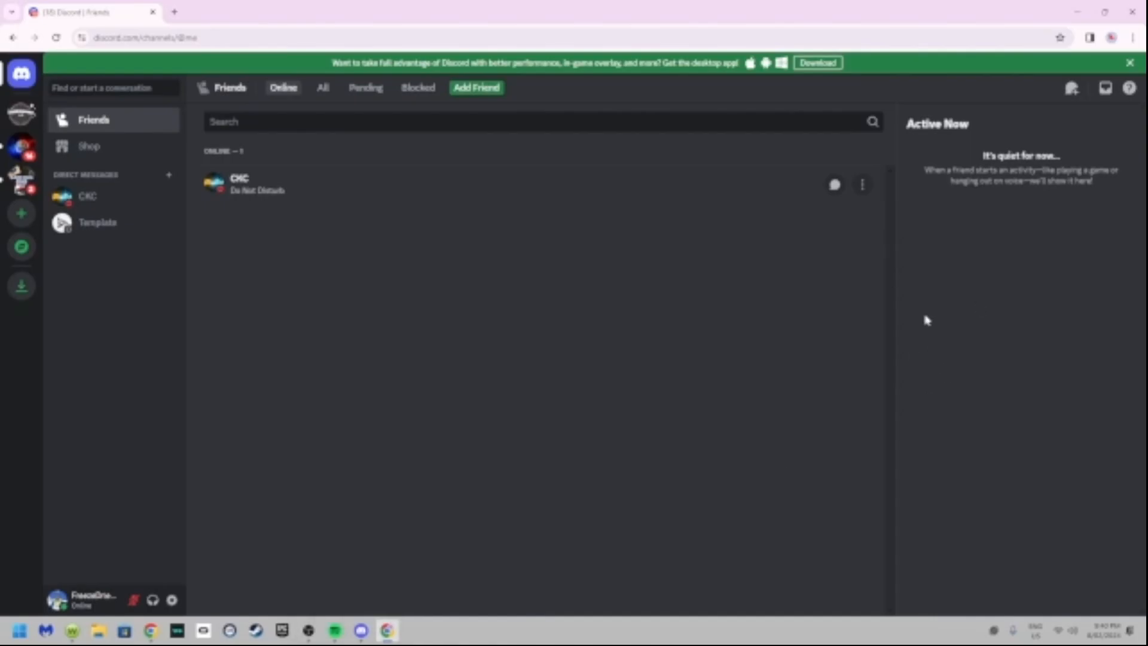
mouse_move(985, 283)
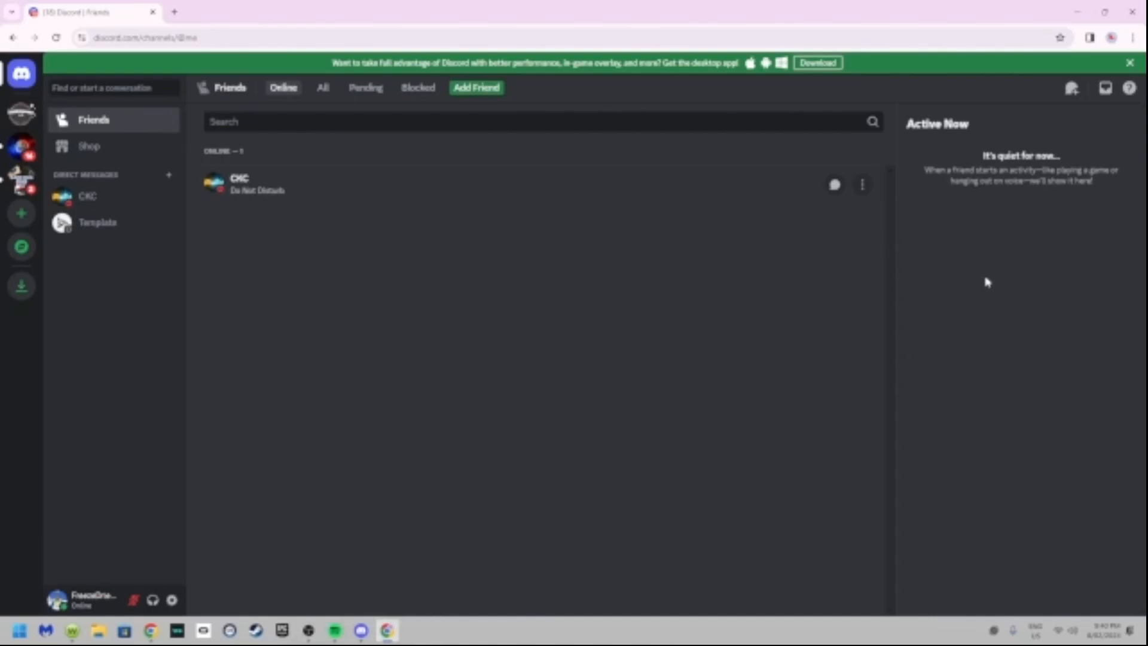
mouse_move(493, 568)
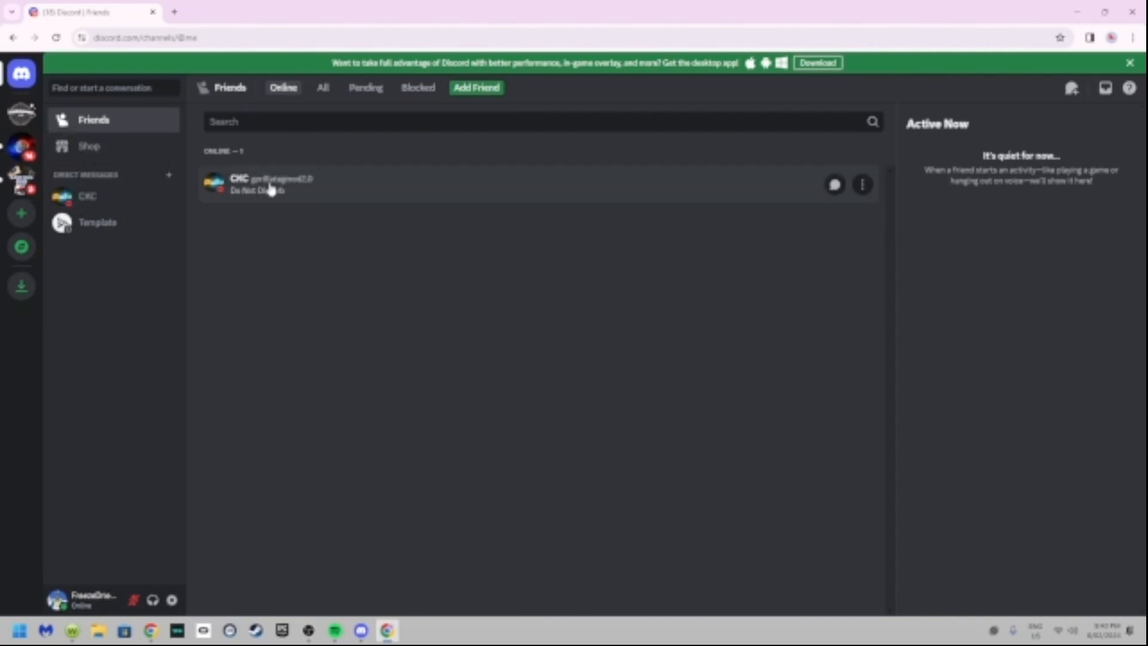
click(21, 111)
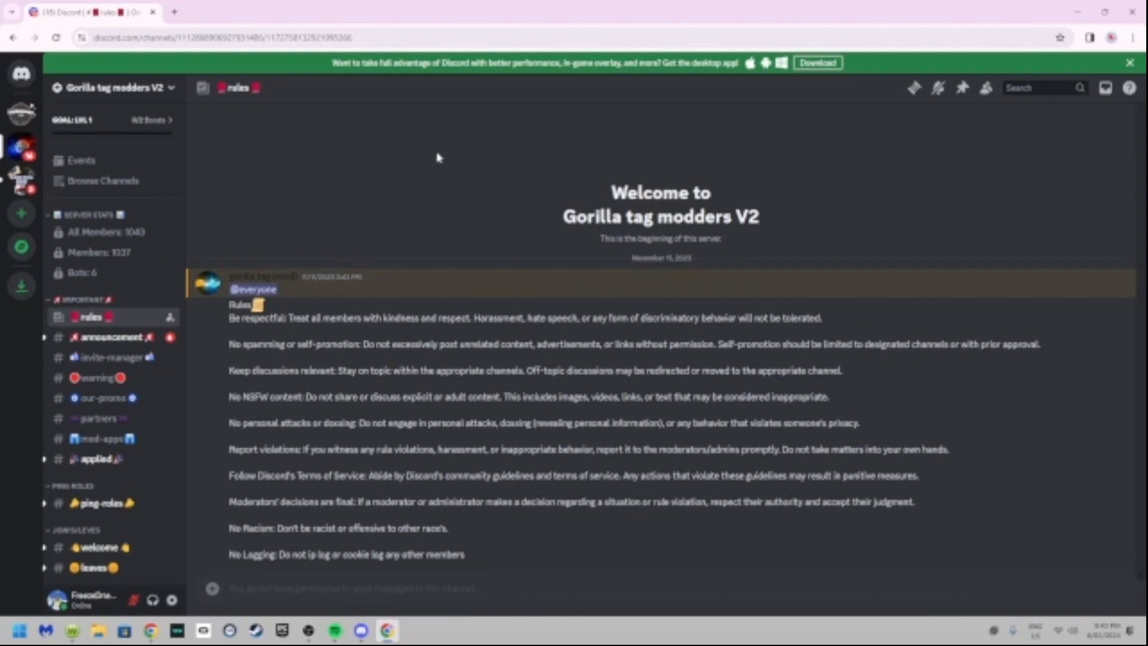
Navigate the server's channel list to the #menu-download channel.
click(110, 336)
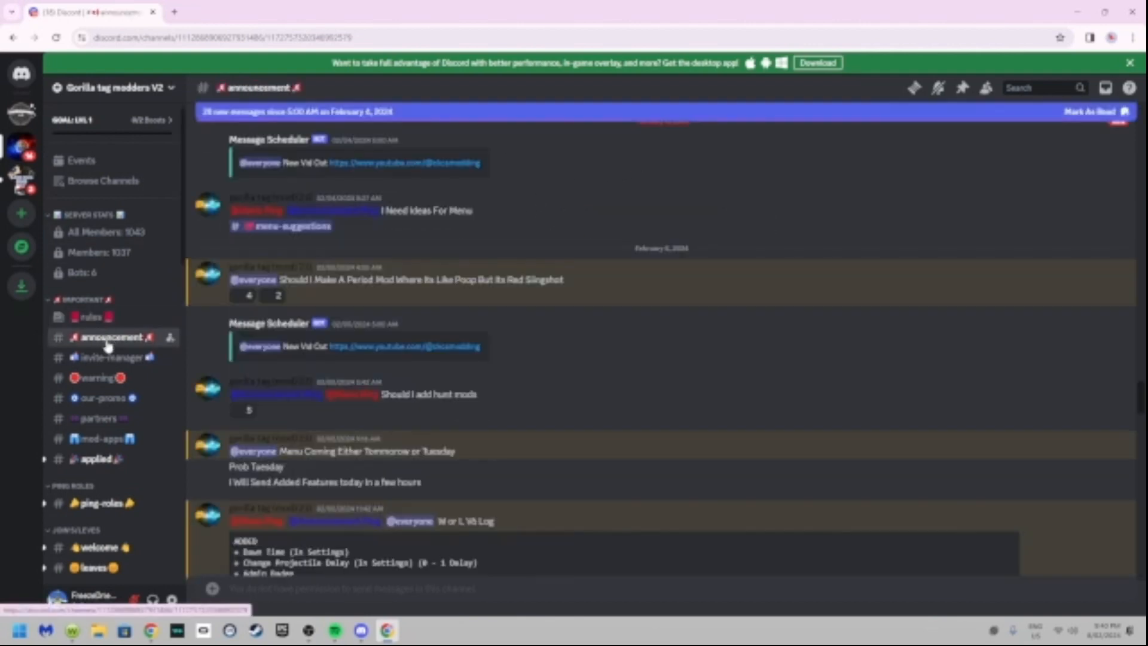
scroll(down, 3)
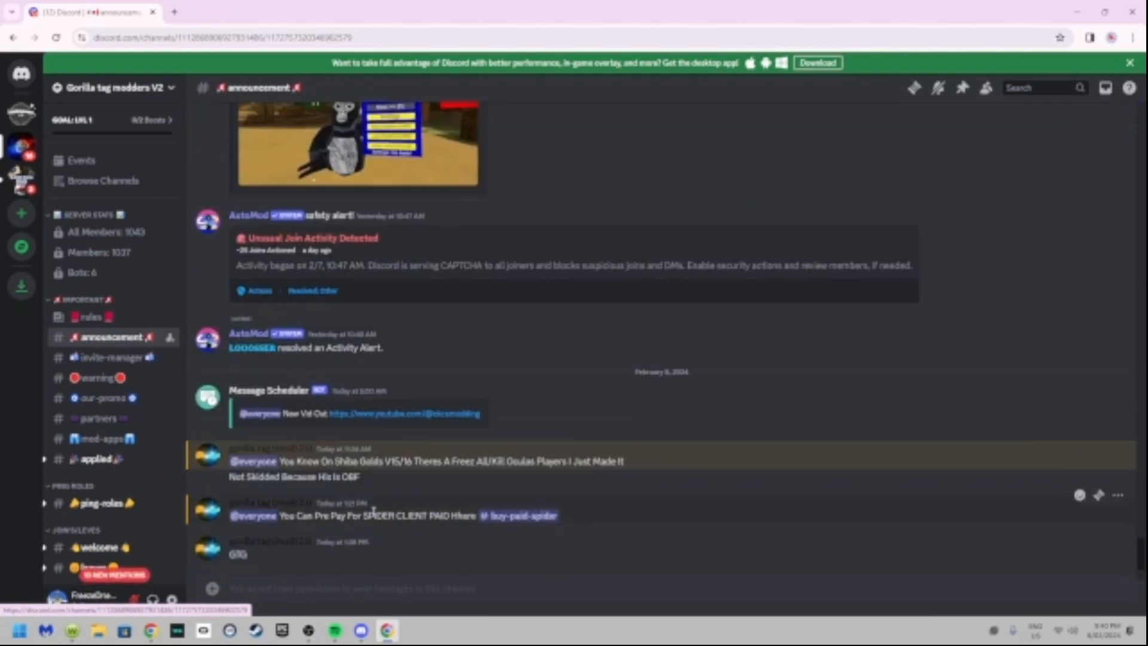
mouse_move(421, 489)
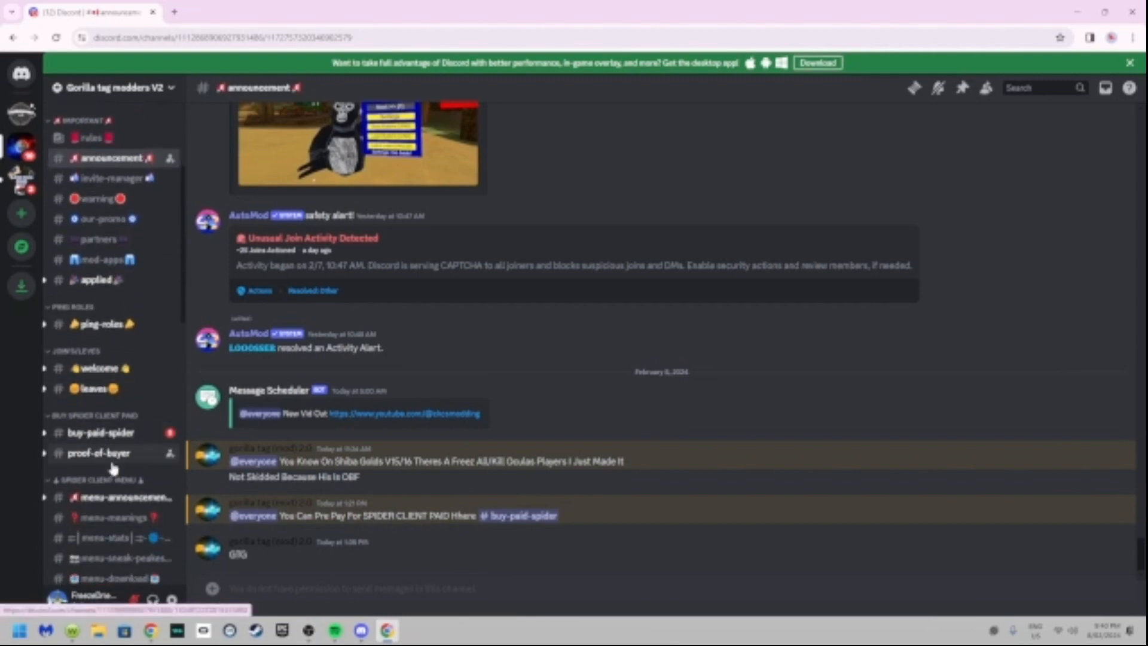
scroll(down, 3)
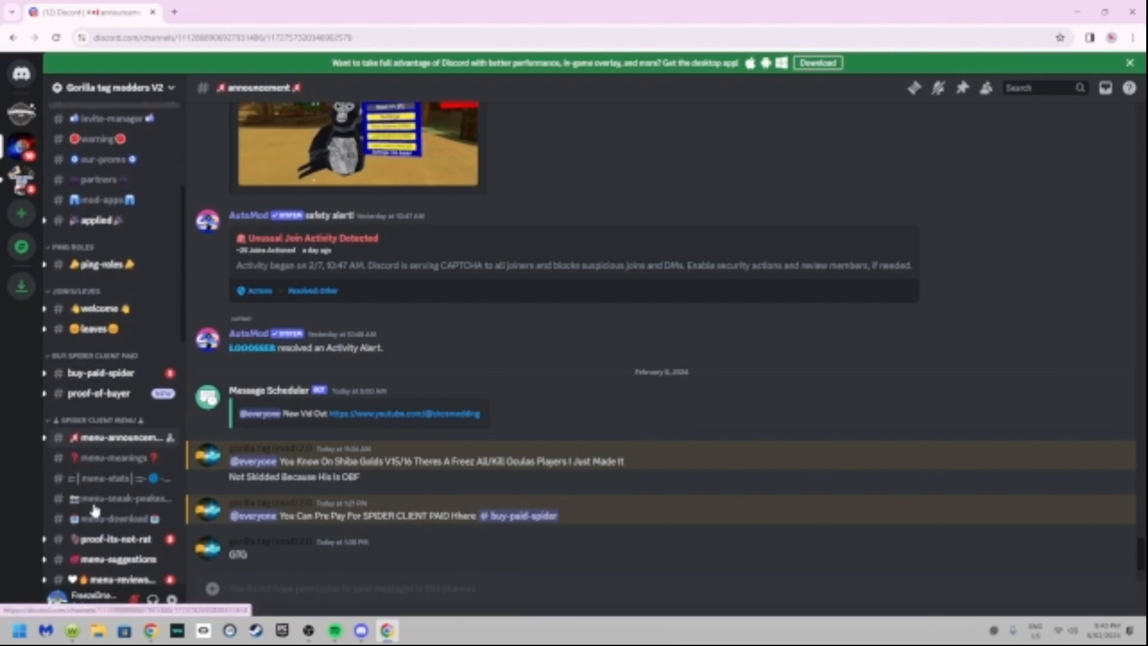
click(117, 519)
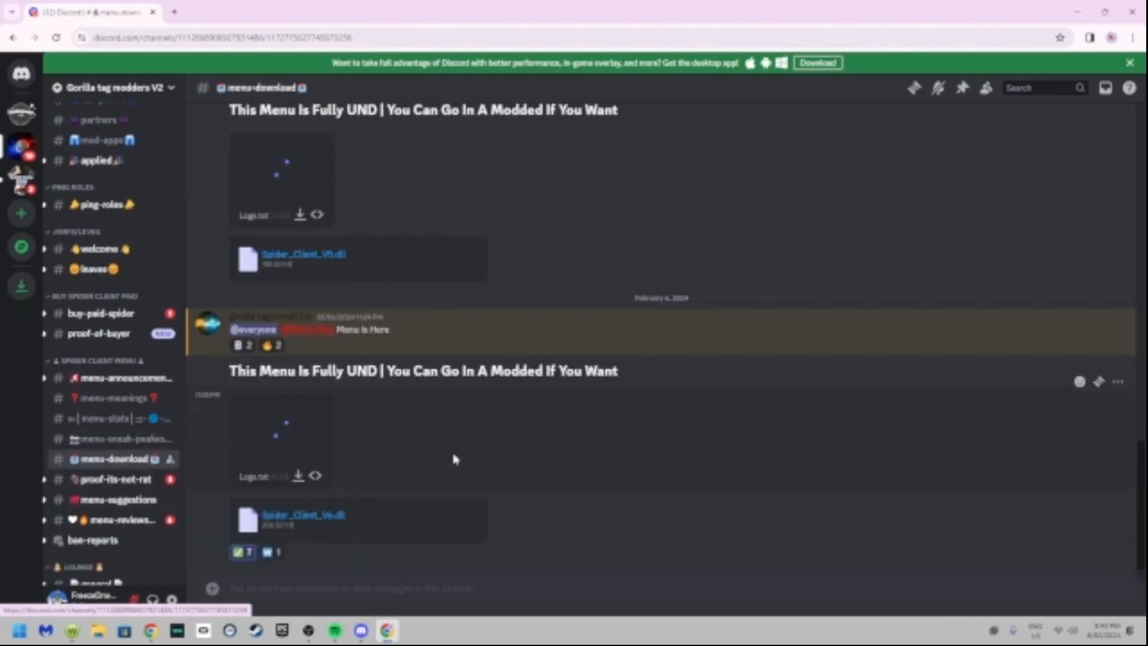
mouse_move(479, 528)
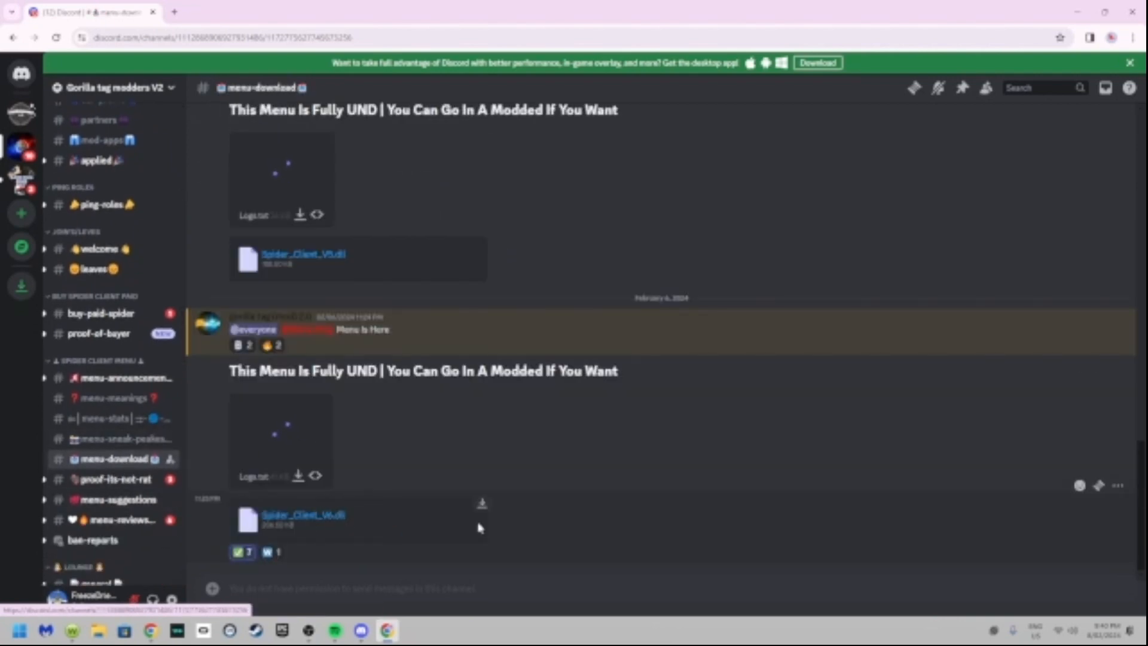
Download Spider_Client_V6.dll and show it in the Downloads folder.
click(1069, 37)
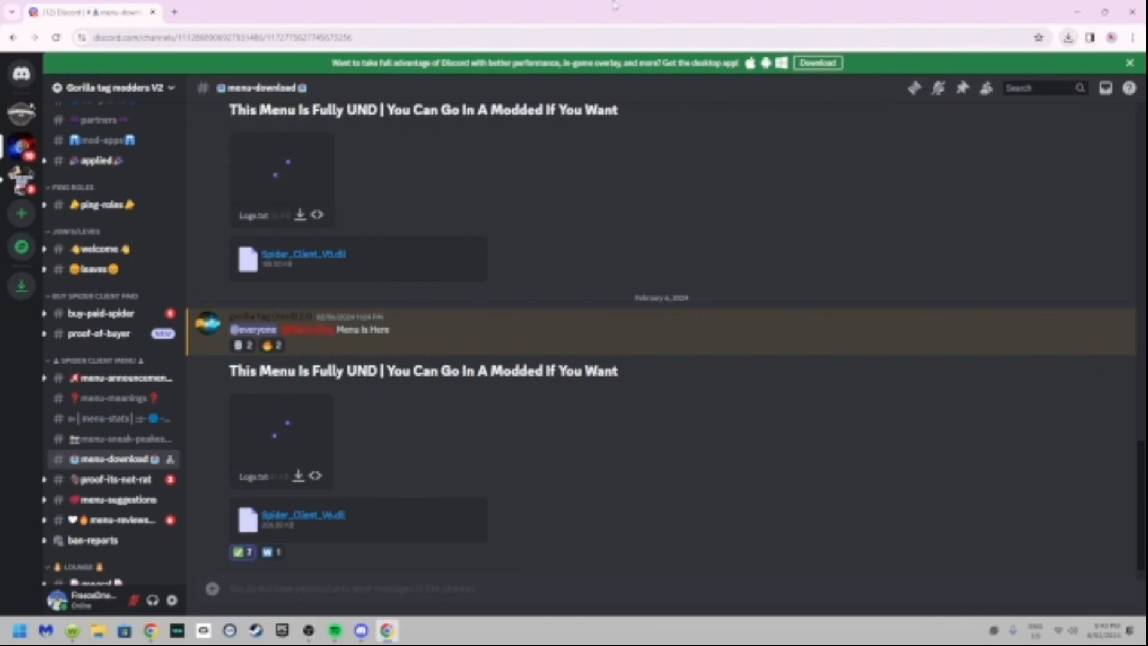
click(1068, 37)
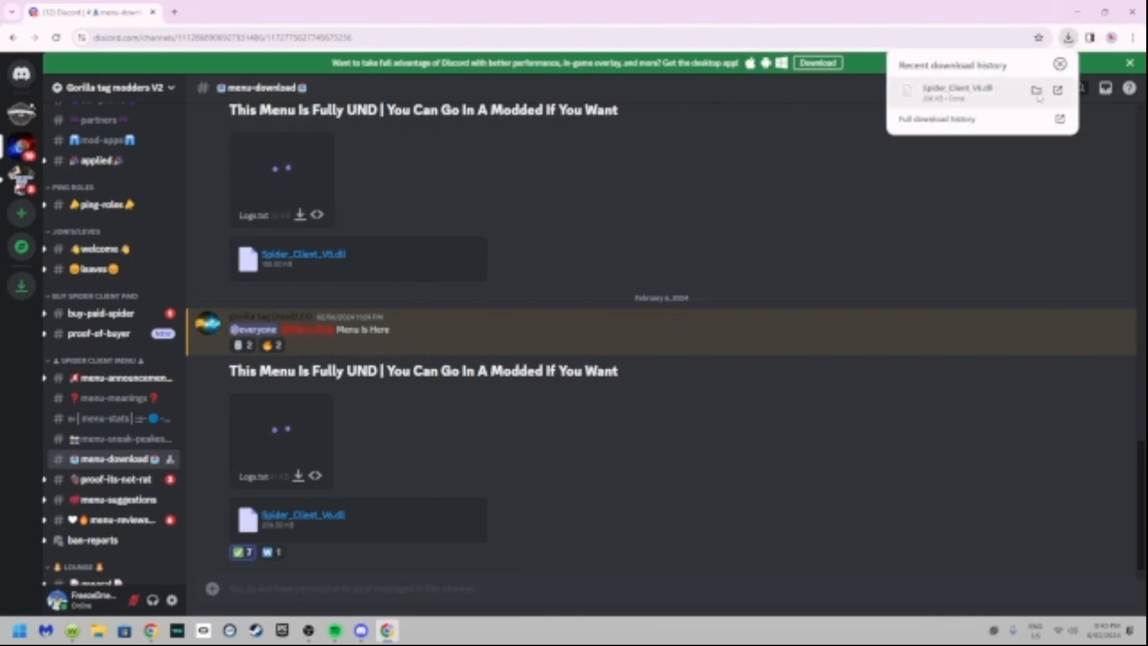
click(1060, 64)
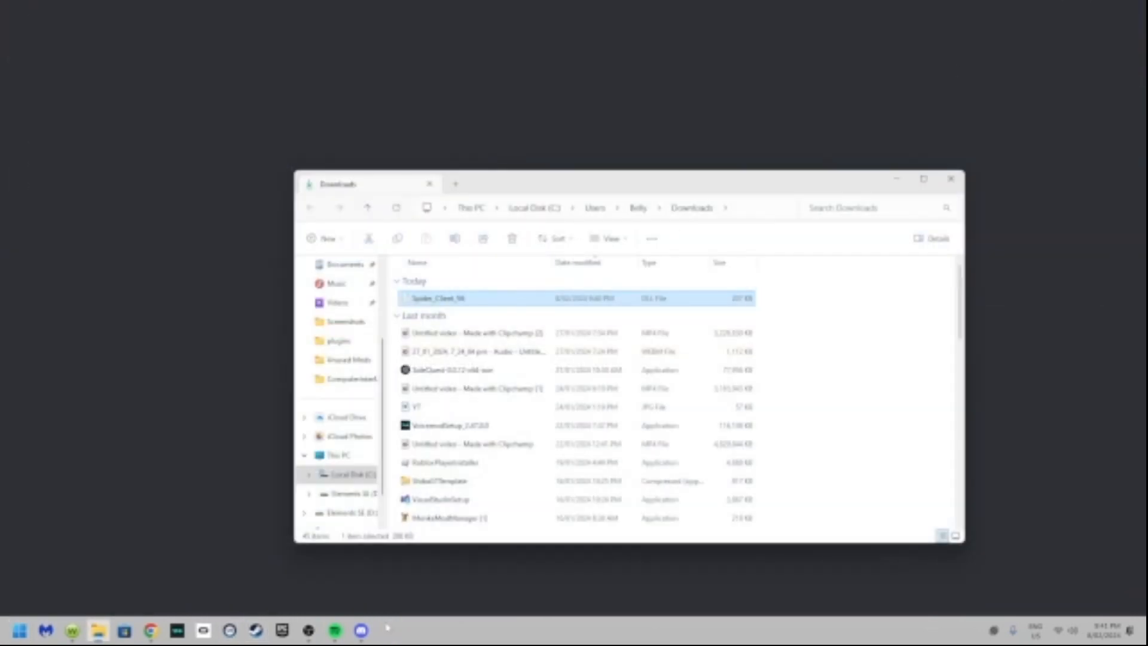
Copy Spider_Client_V6 into Gorilla Tag's BepInEx plugins folder and close File Explorer.
right_click(333, 630)
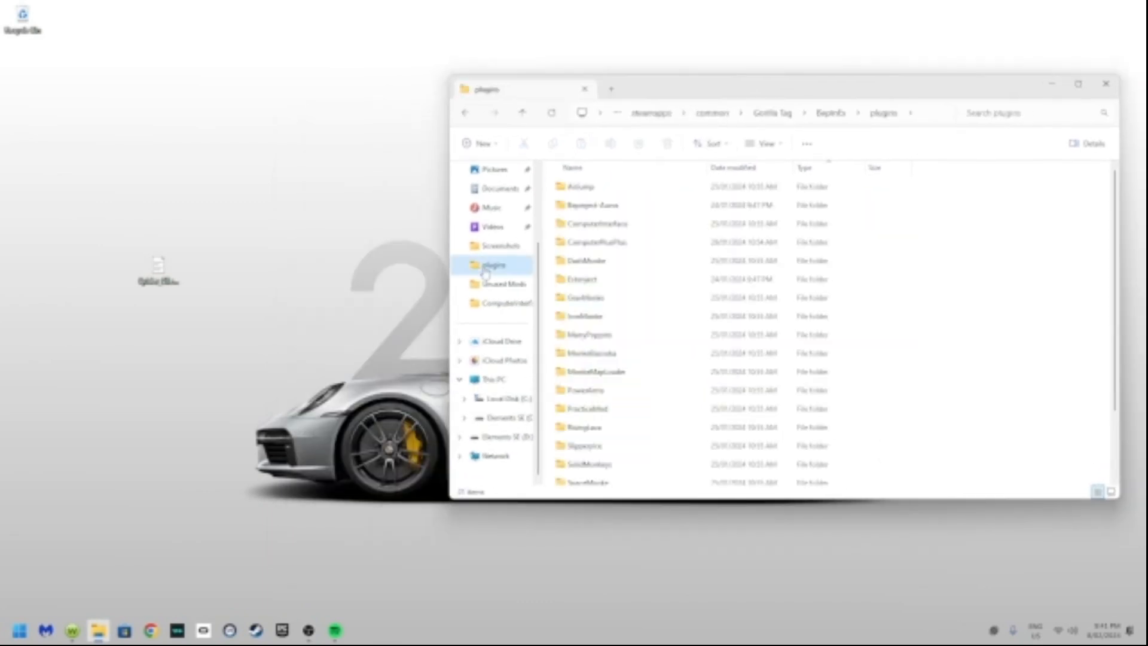
scroll(down, 3)
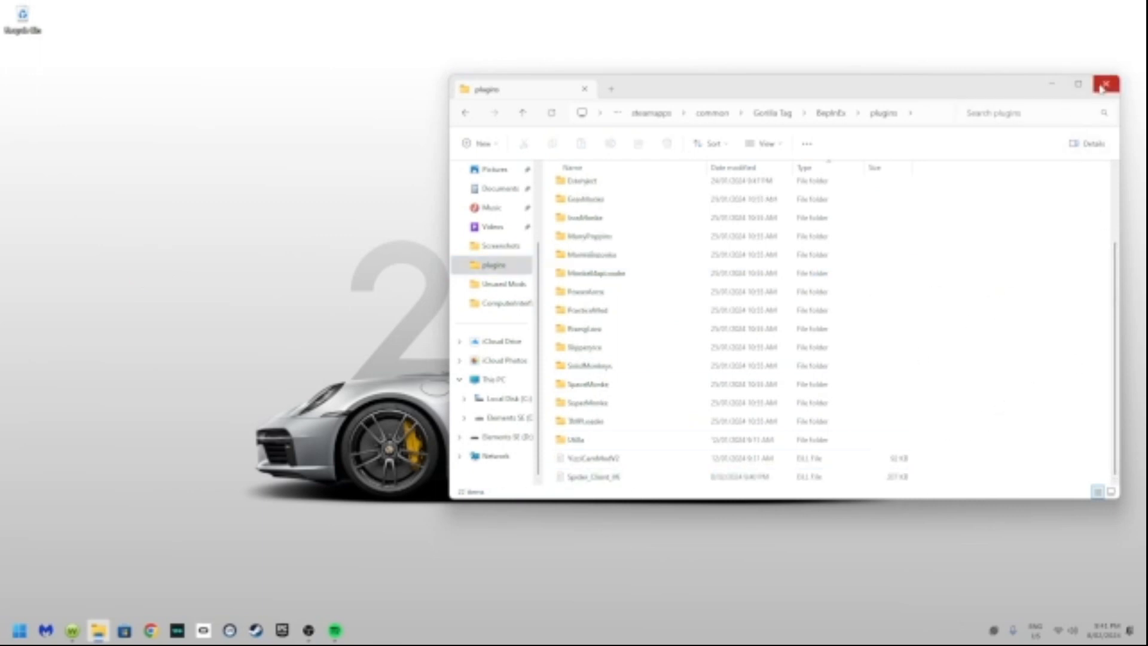
mouse_move(1105, 84)
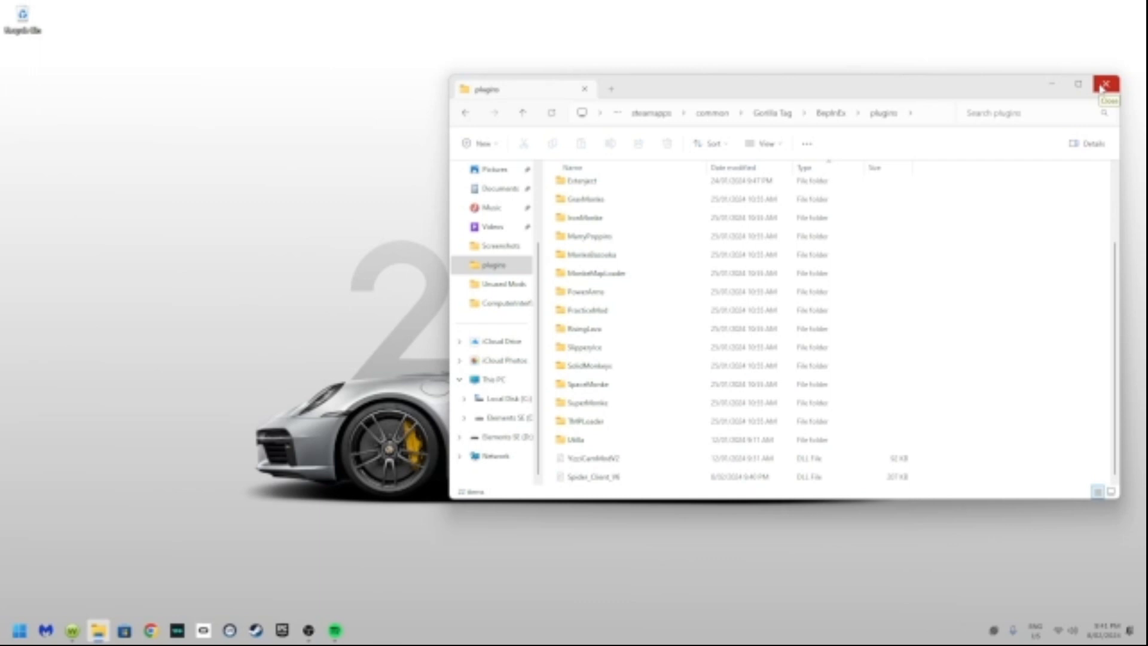
click(1105, 84)
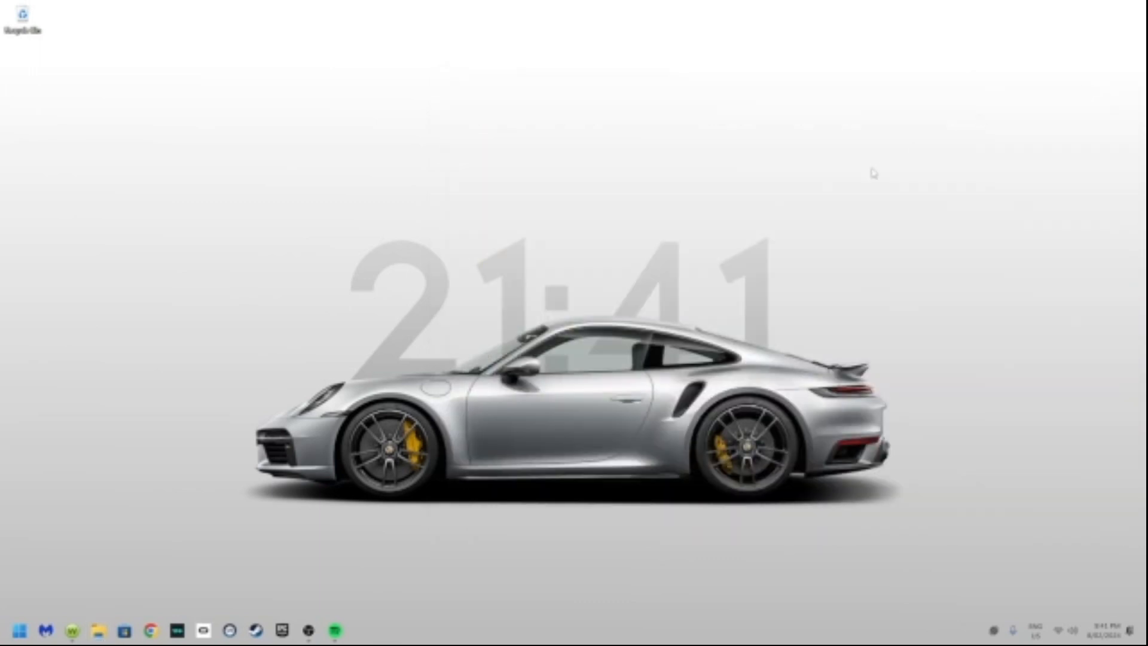
mouse_move(672, 366)
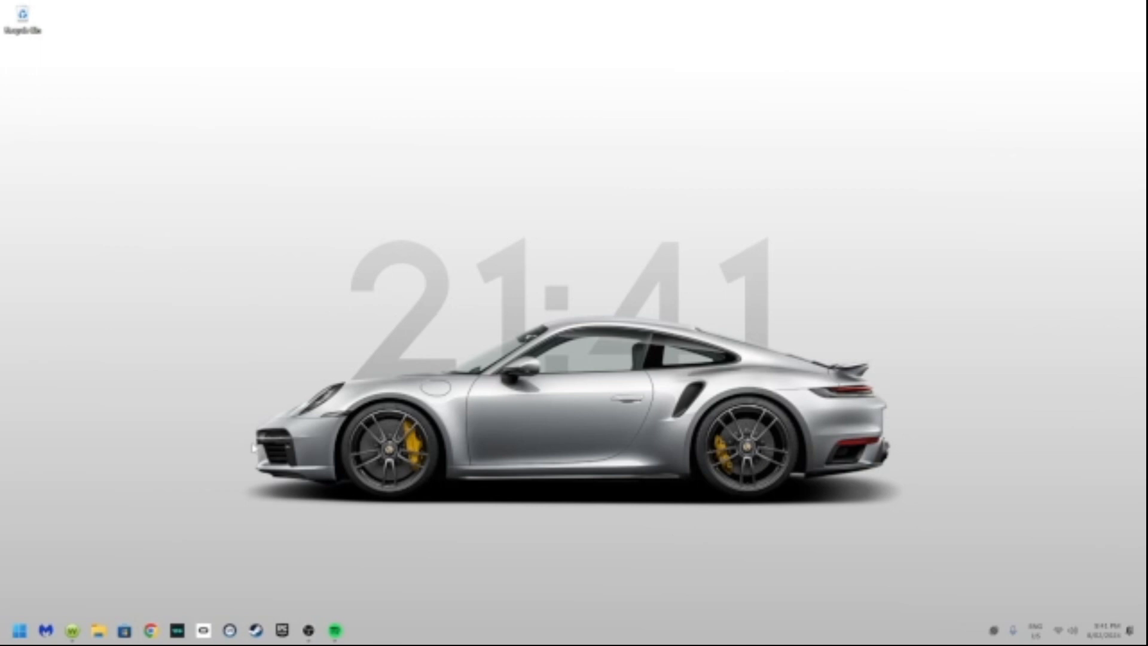
mouse_move(402, 516)
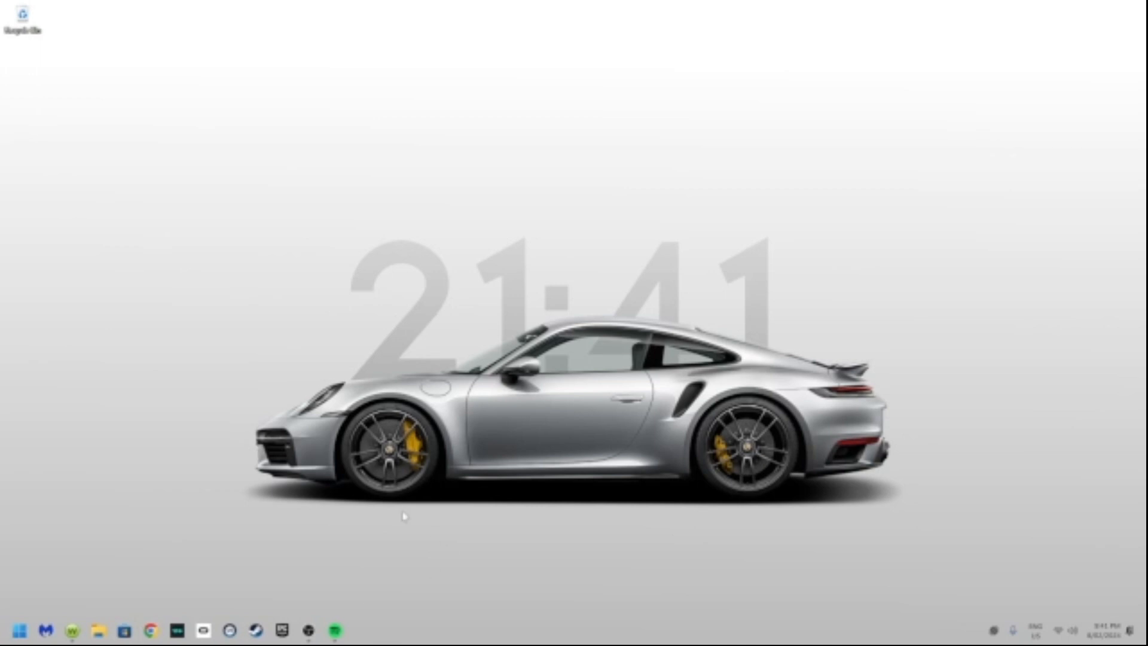
mouse_move(436, 439)
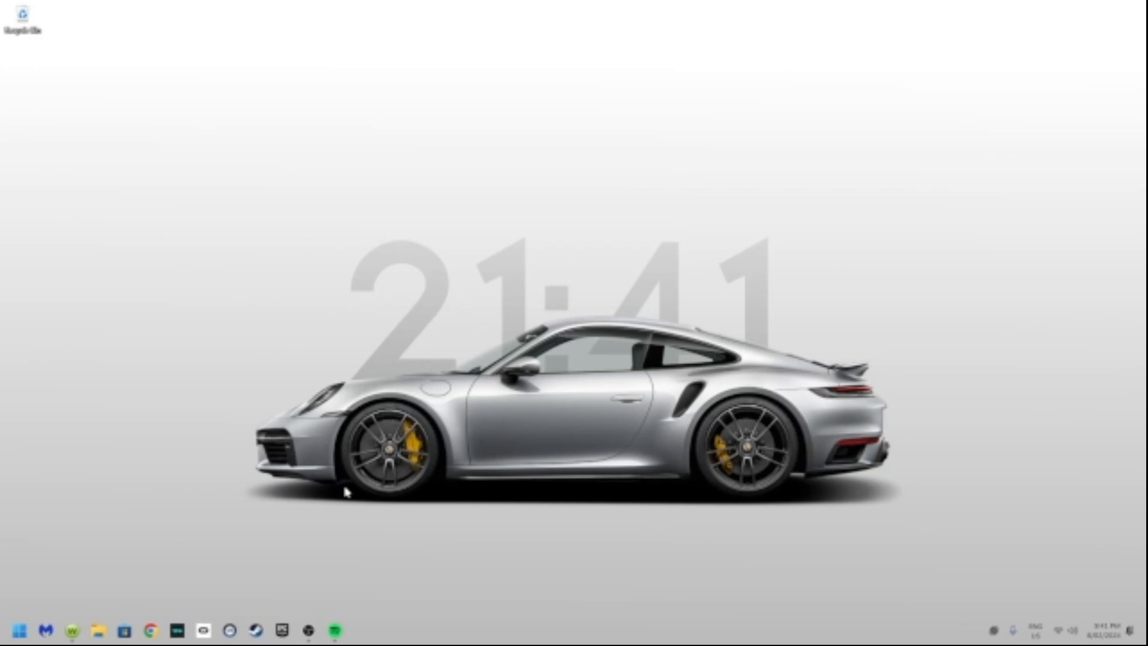
mouse_move(496, 534)
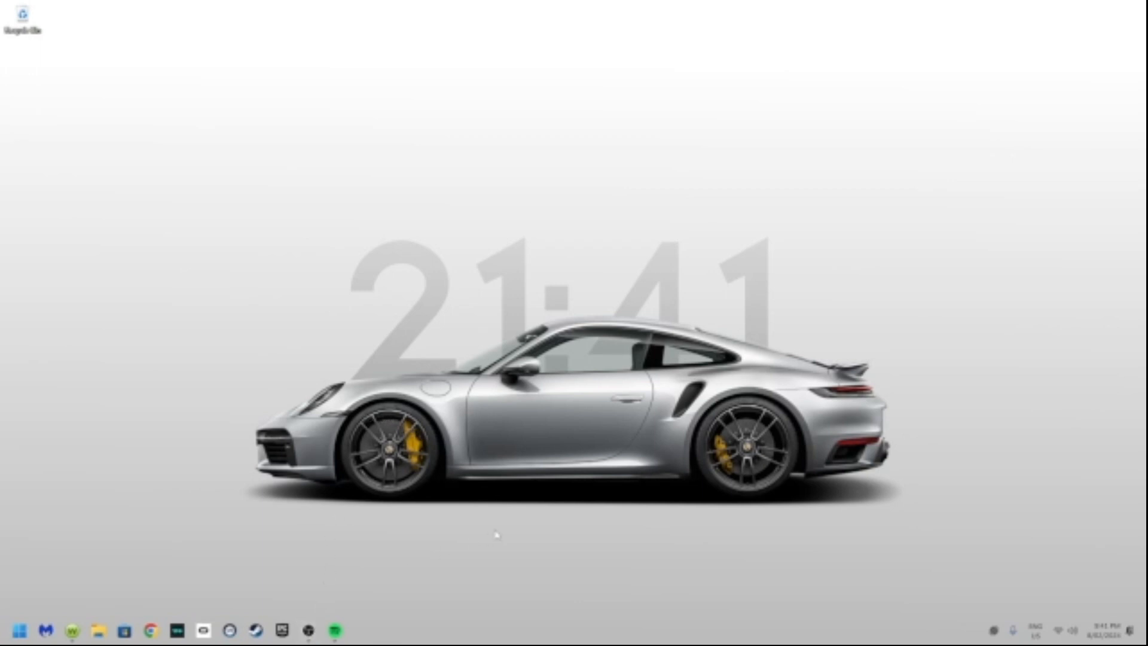